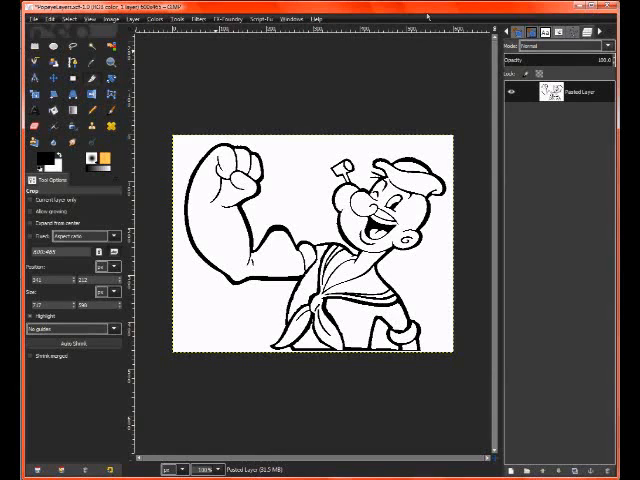
mouse_move(324, 64)
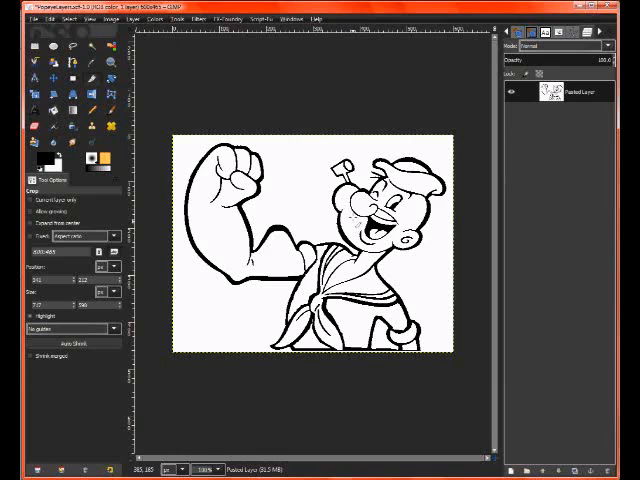
mouse_move(320, 270)
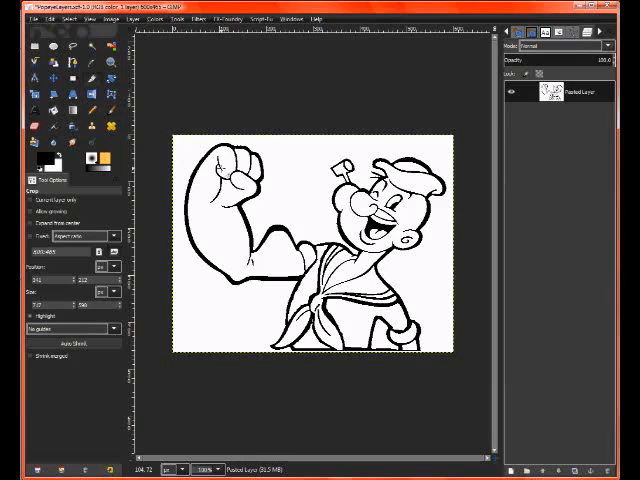
mouse_move(260, 260)
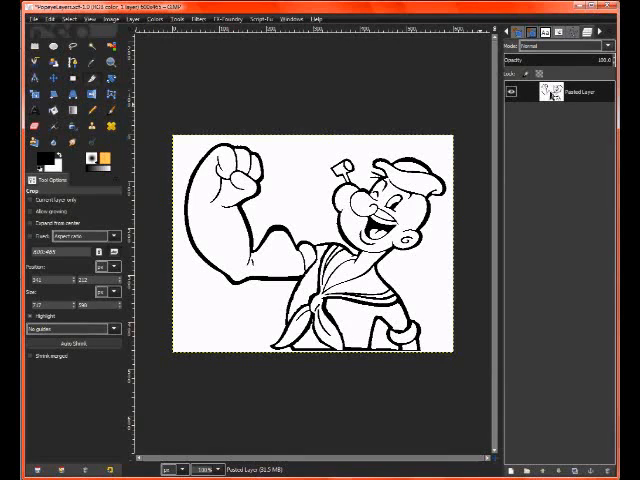
Add a white-filled layer above the Popeye drawing and hide it to reveal the line art.
left_click(512, 92)
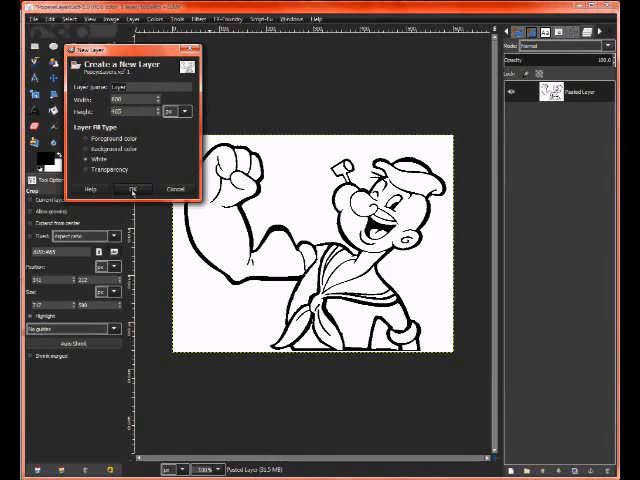
left_click(136, 188)
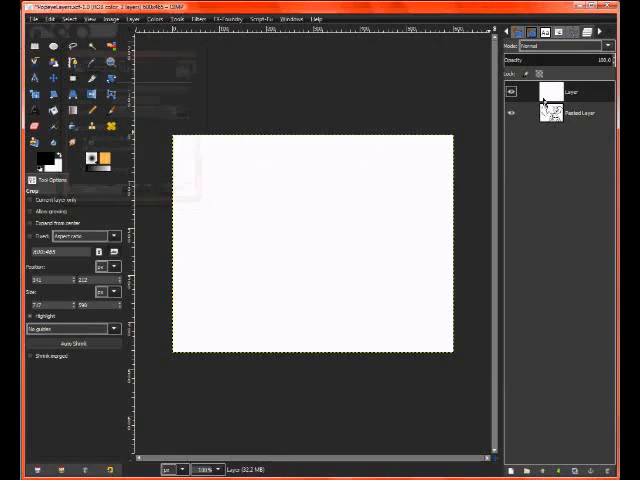
left_click(512, 92)
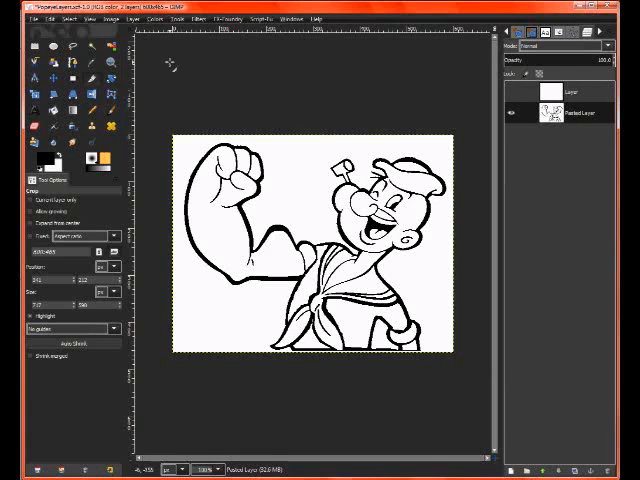
mouse_move(108, 48)
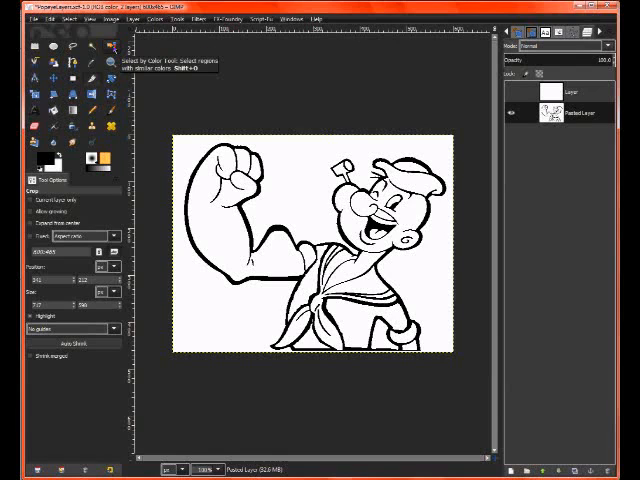
Select the white interior areas of the Popeye drawing by colour.
left_click(110, 64)
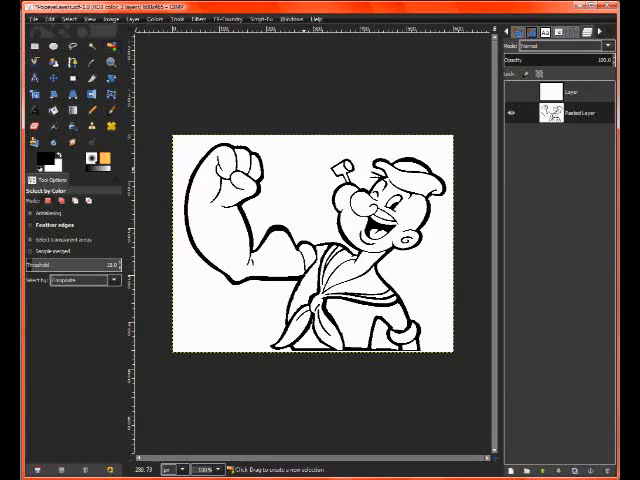
left_click(310, 240)
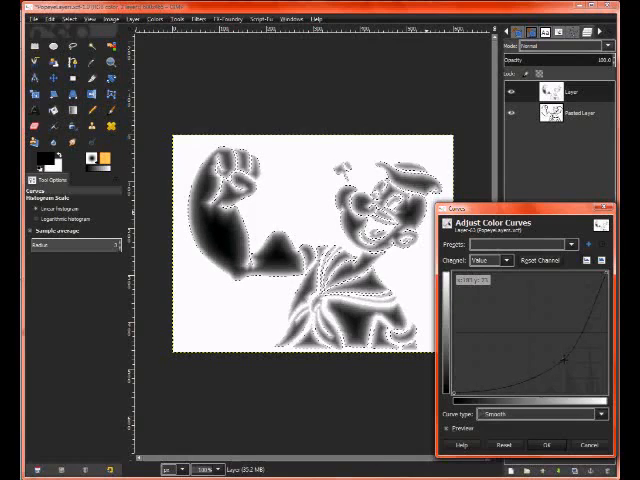
Bend the value curve with two control points so the shading gradients look rounded, and apply it.
left_click_drag(564, 356, 564, 364)
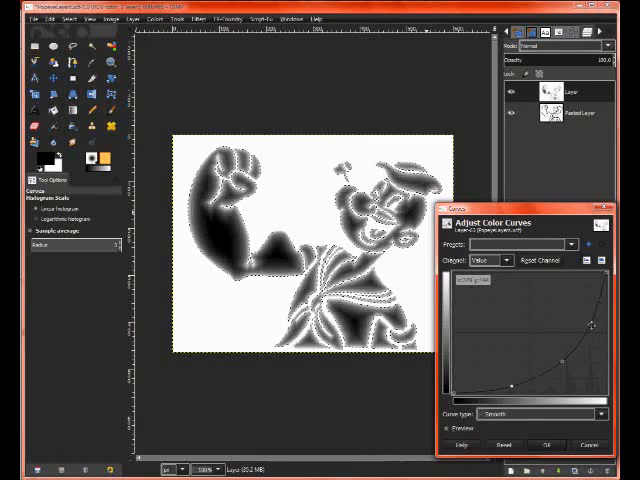
left_click_drag(596, 330, 584, 340)
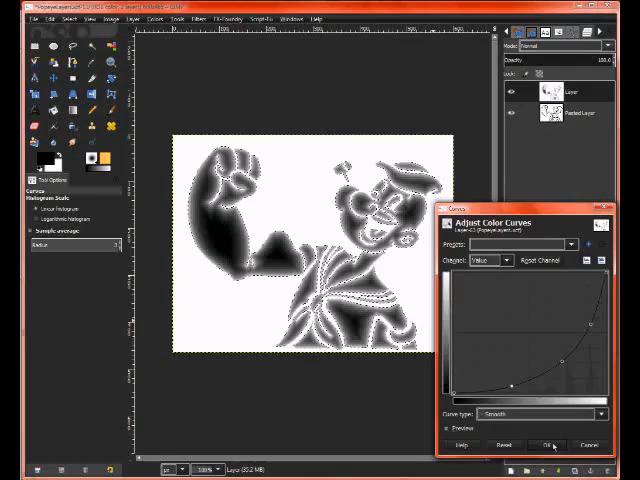
left_click(544, 444)
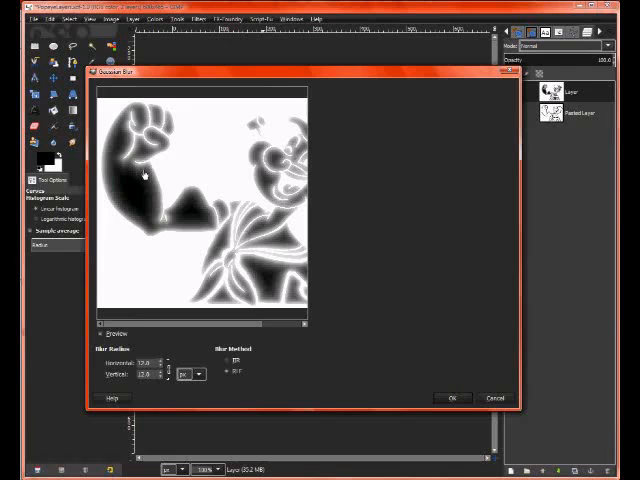
Apply a Gaussian blur to the shaded layer to soften the gradients.
left_click(452, 398)
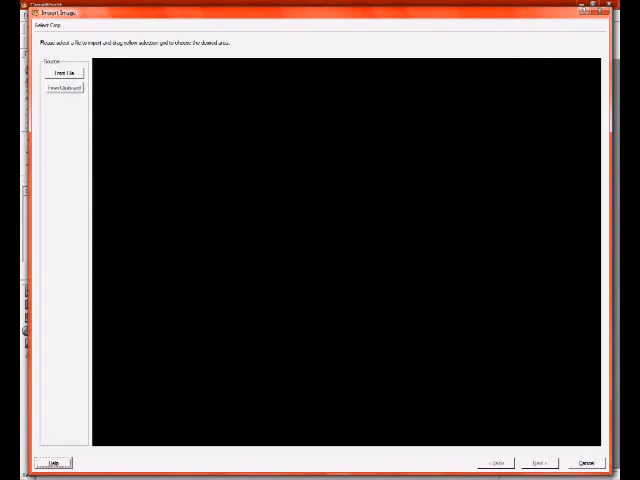
Load the blurred Popeye image into the relief viewer and generate the tan 3D relief preview.
left_click(64, 72)
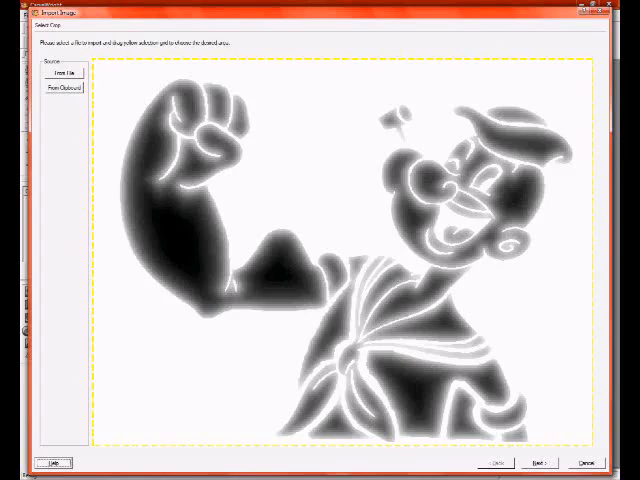
left_click(540, 462)
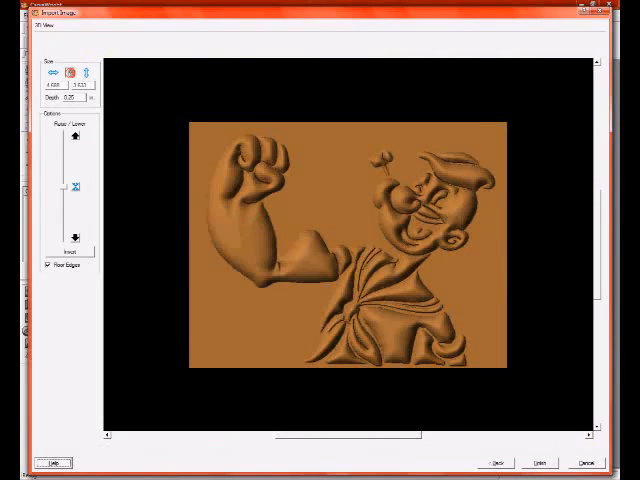